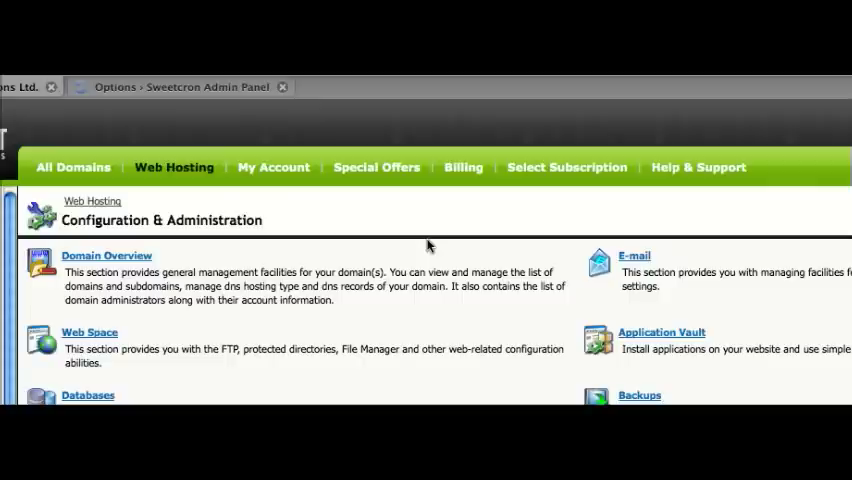
{"action": "mouse_move", "coordinate": [383, 254]}
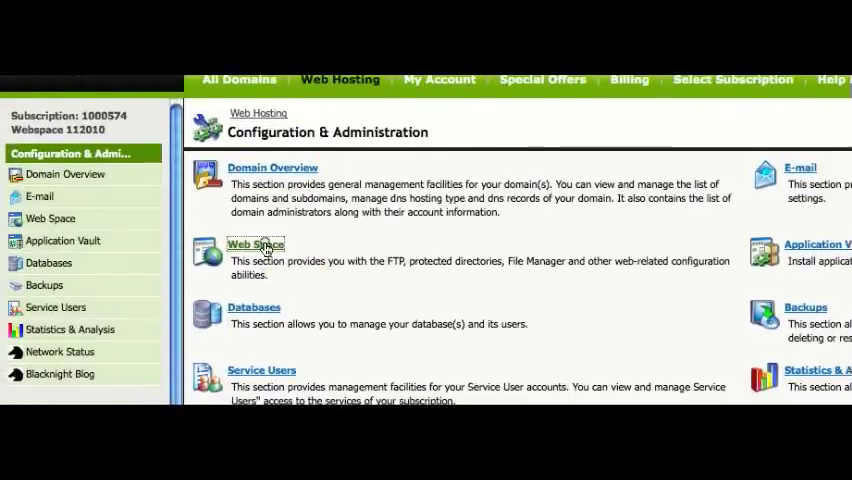
Open the Web Space section from the hosting configuration page
{"action": "left_click", "coordinate": [255, 244]}
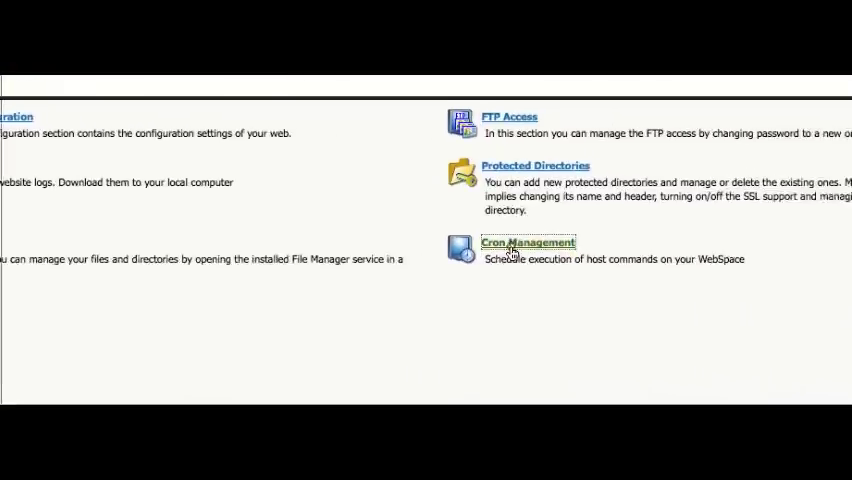
Open Cron Management to view the existing curl cron job
{"action": "left_click", "coordinate": [528, 242]}
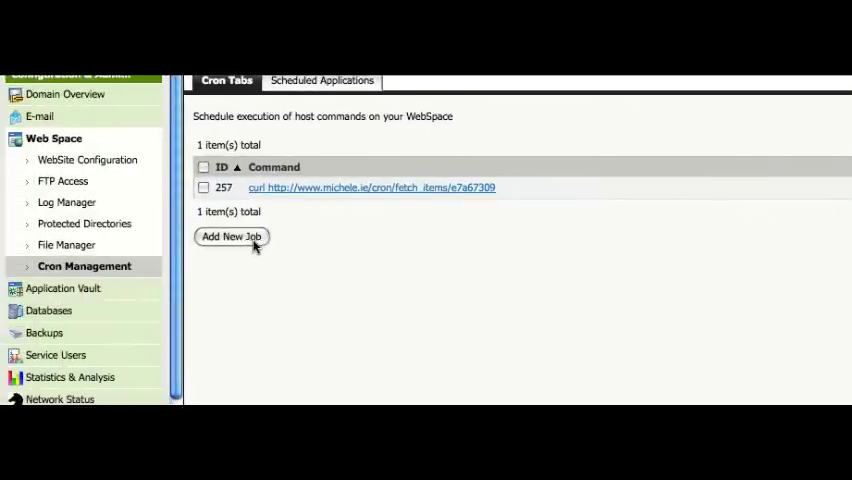
Add a new cron job and enter a curl fetch_items command
{"action": "left_click", "coordinate": [231, 236]}
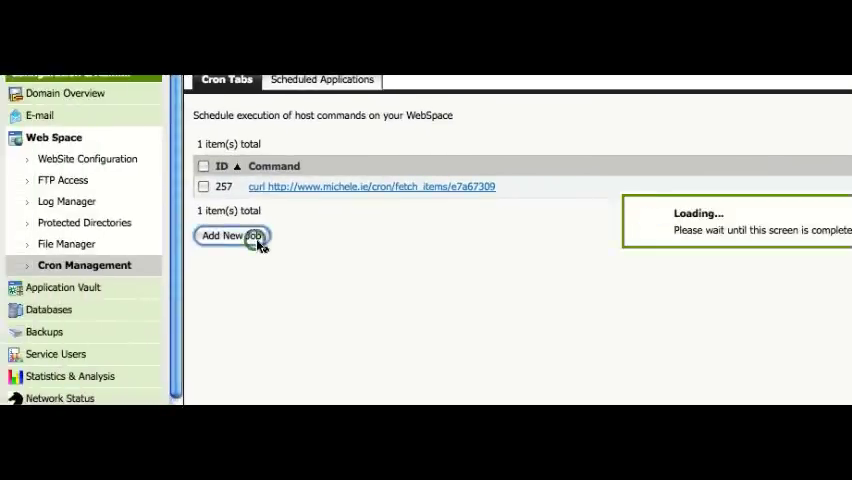
{"action": "left_click", "coordinate": [232, 235]}
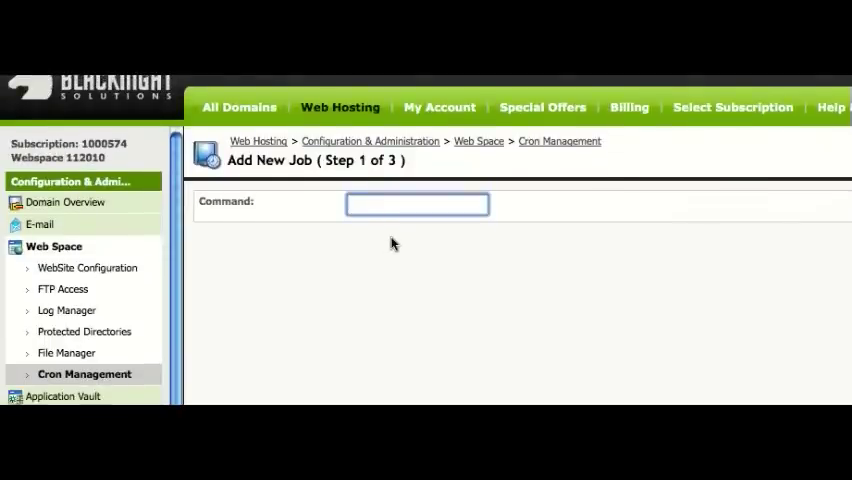
{"action": "type", "text": "curl"}
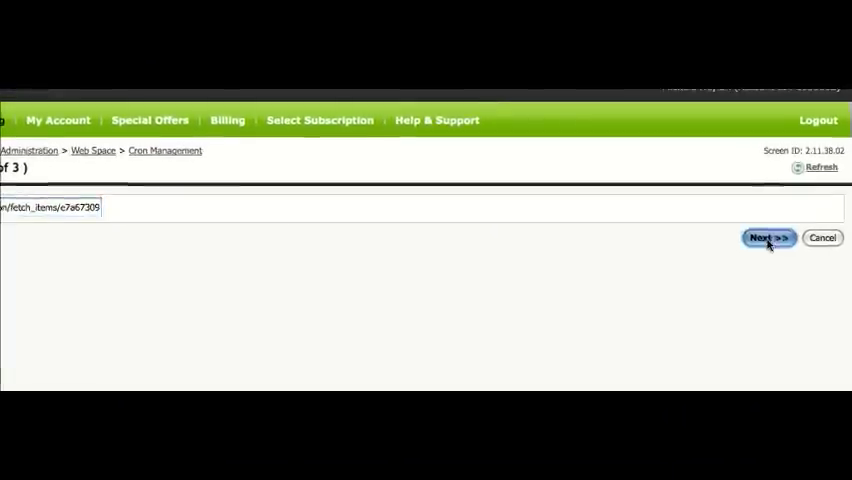
Set the new job's frequency to Minutely and finish creating it
{"action": "left_click", "coordinate": [769, 237]}
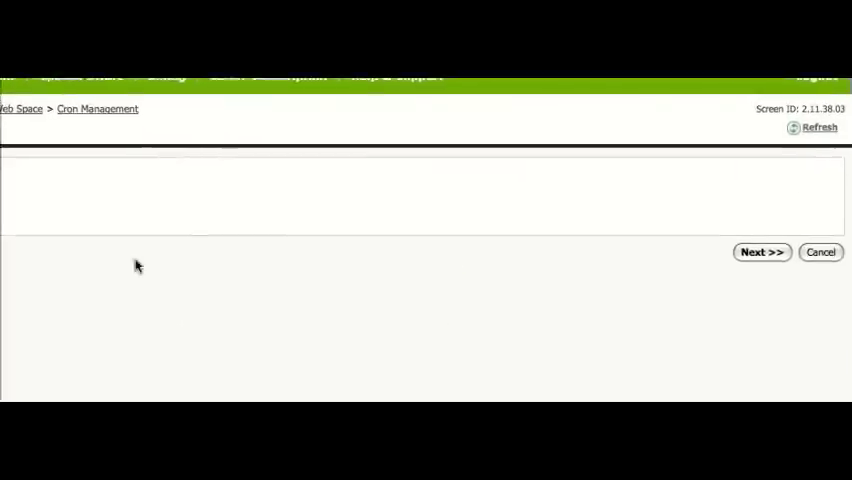
{"action": "left_click", "coordinate": [761, 252]}
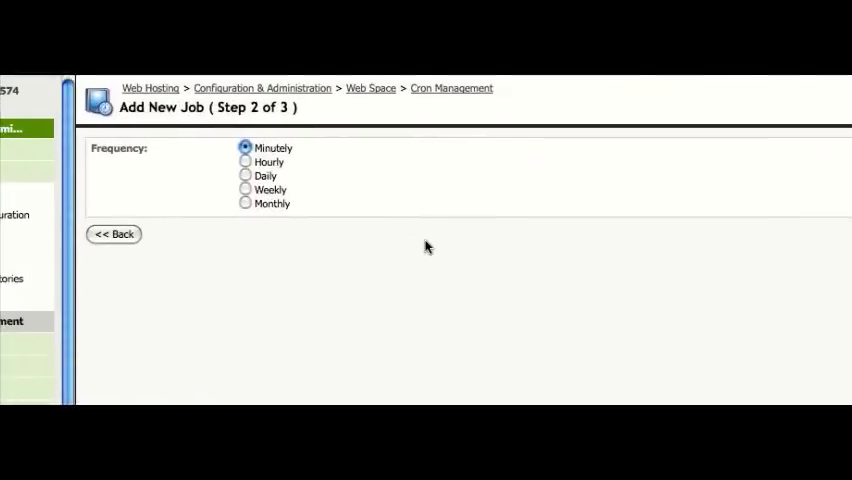
{"action": "left_click", "coordinate": [765, 241]}
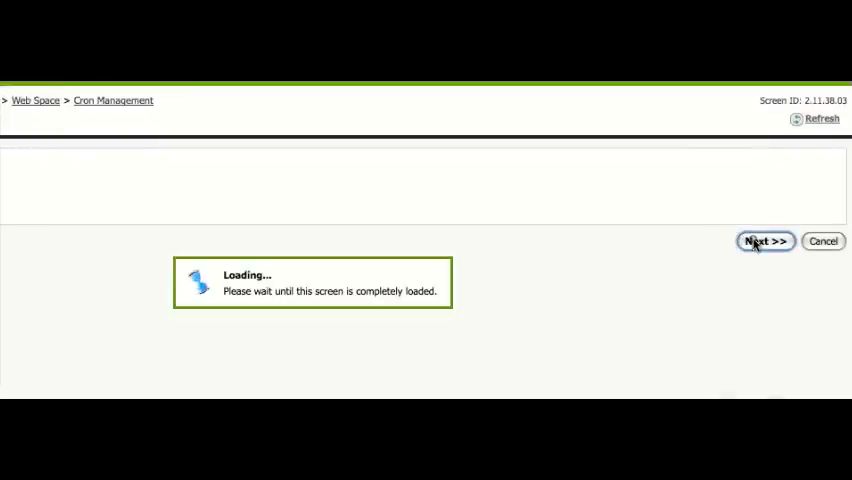
{"action": "left_click", "coordinate": [765, 241]}
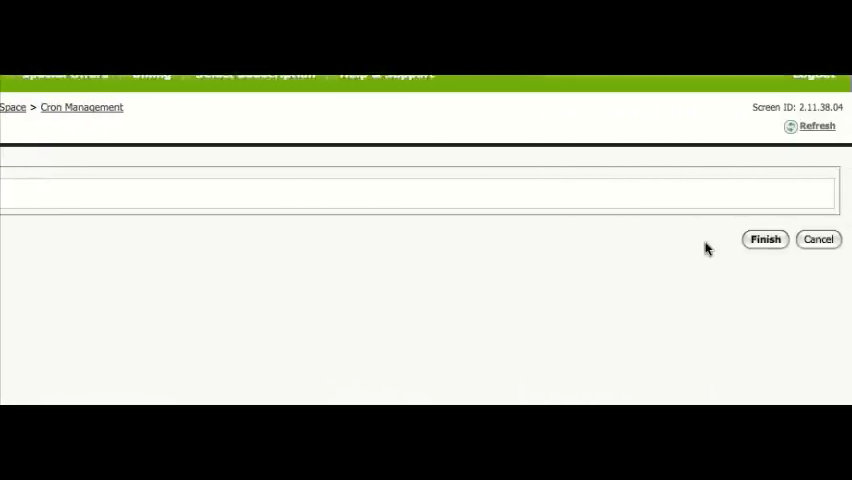
{"action": "left_click", "coordinate": [765, 239]}
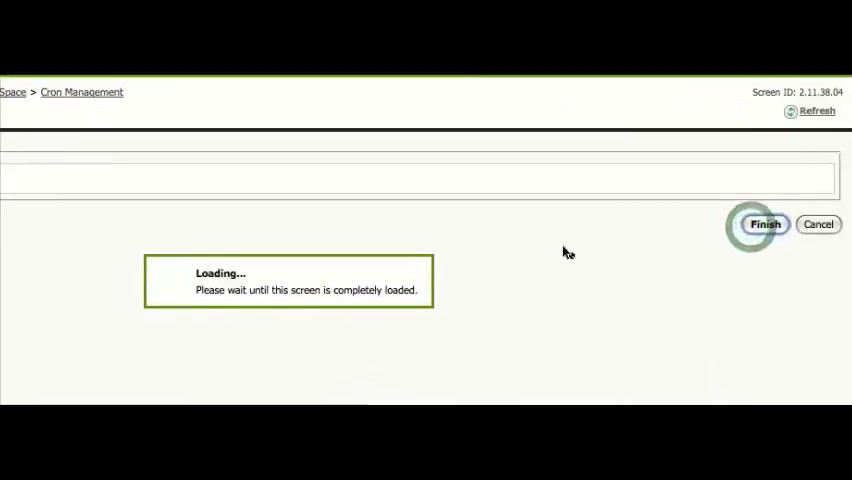
{"action": "left_click", "coordinate": [765, 224]}
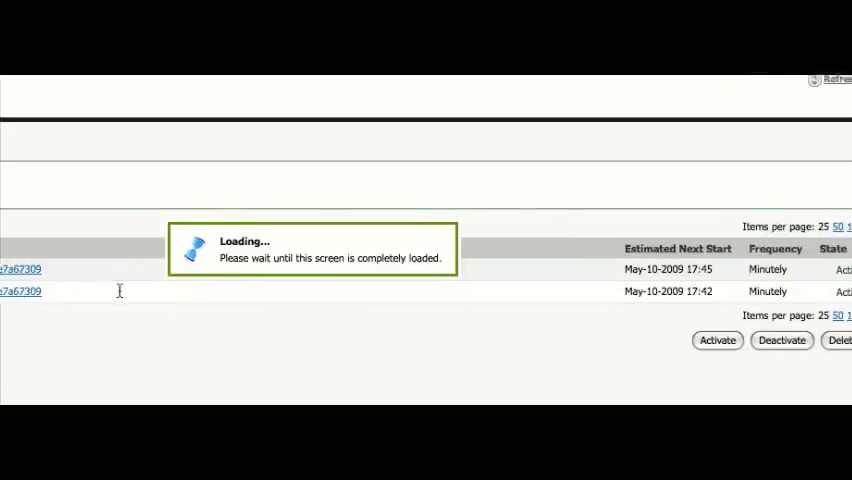